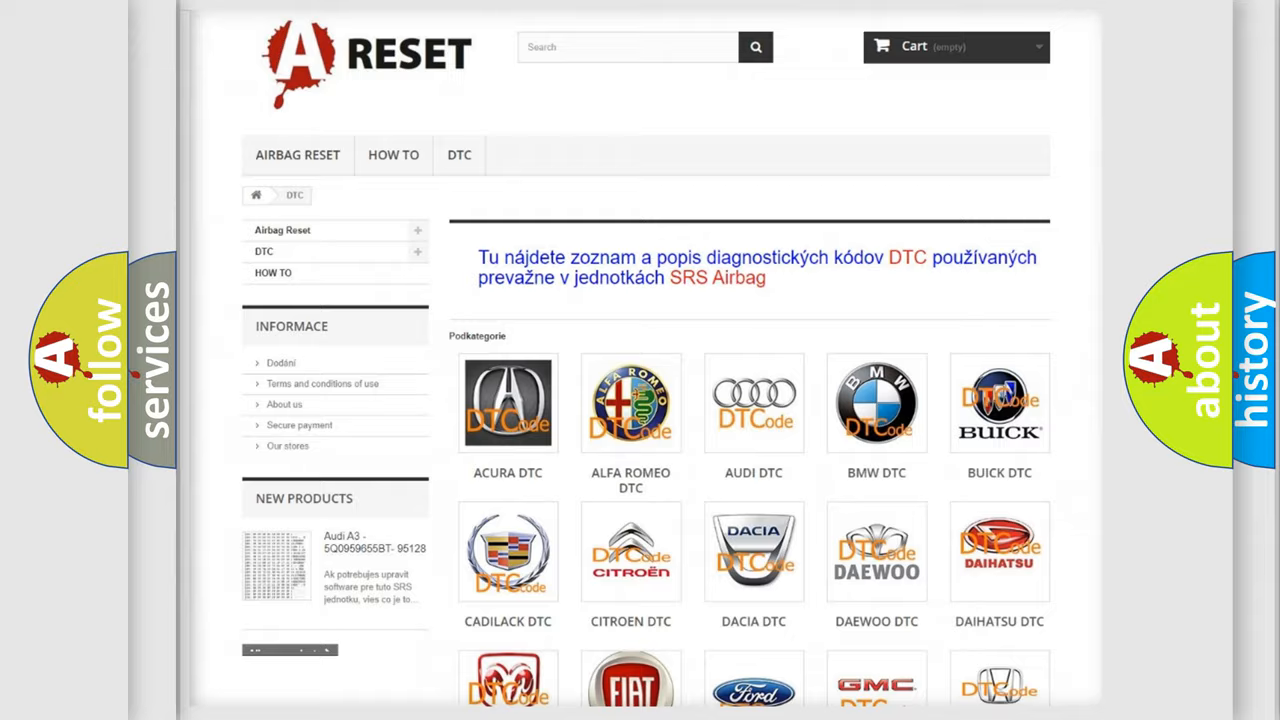
Step: Open the LINCOLN DTC code list and scroll to the B12xx entries
scroll("down", 3)
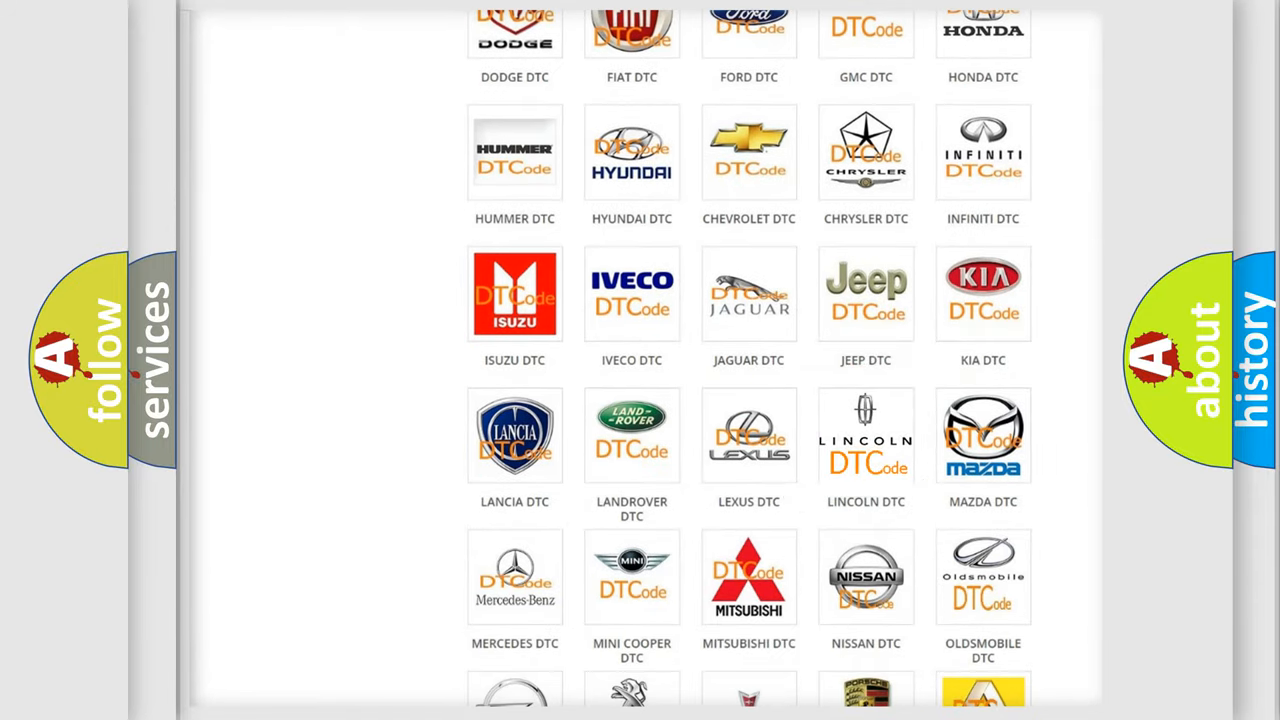
left_click(866, 435)
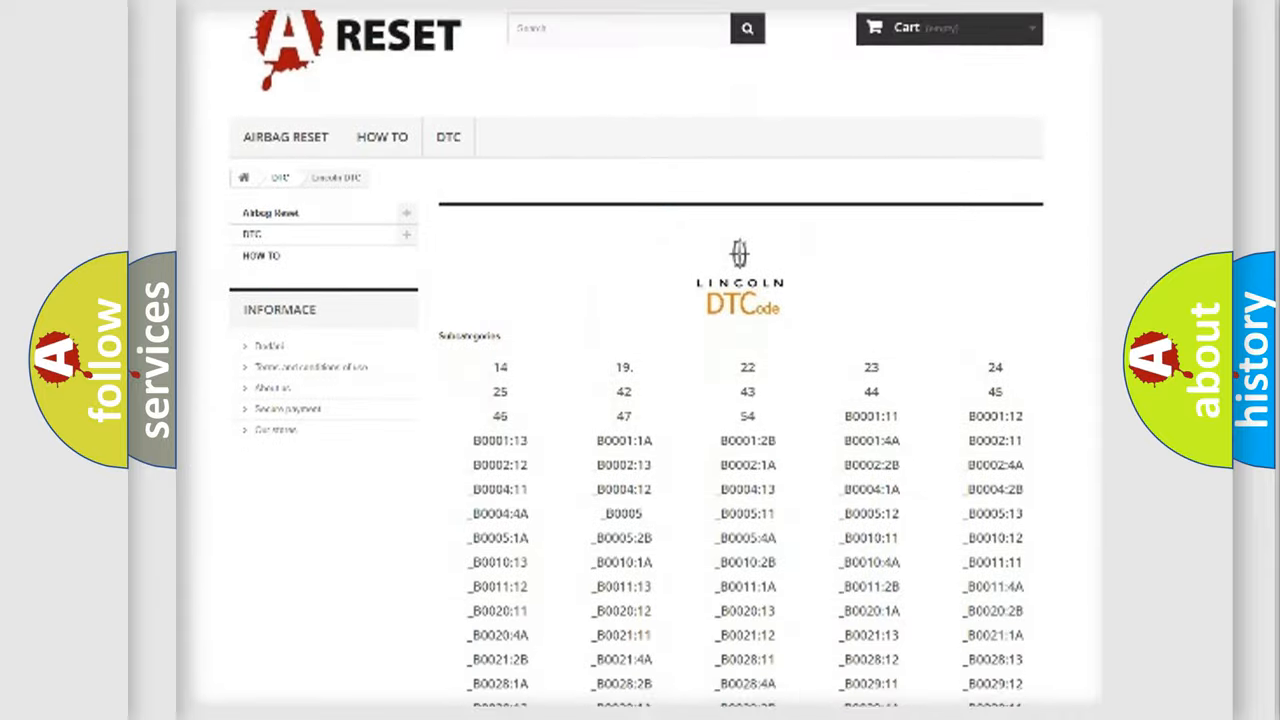
scroll("down", 3)
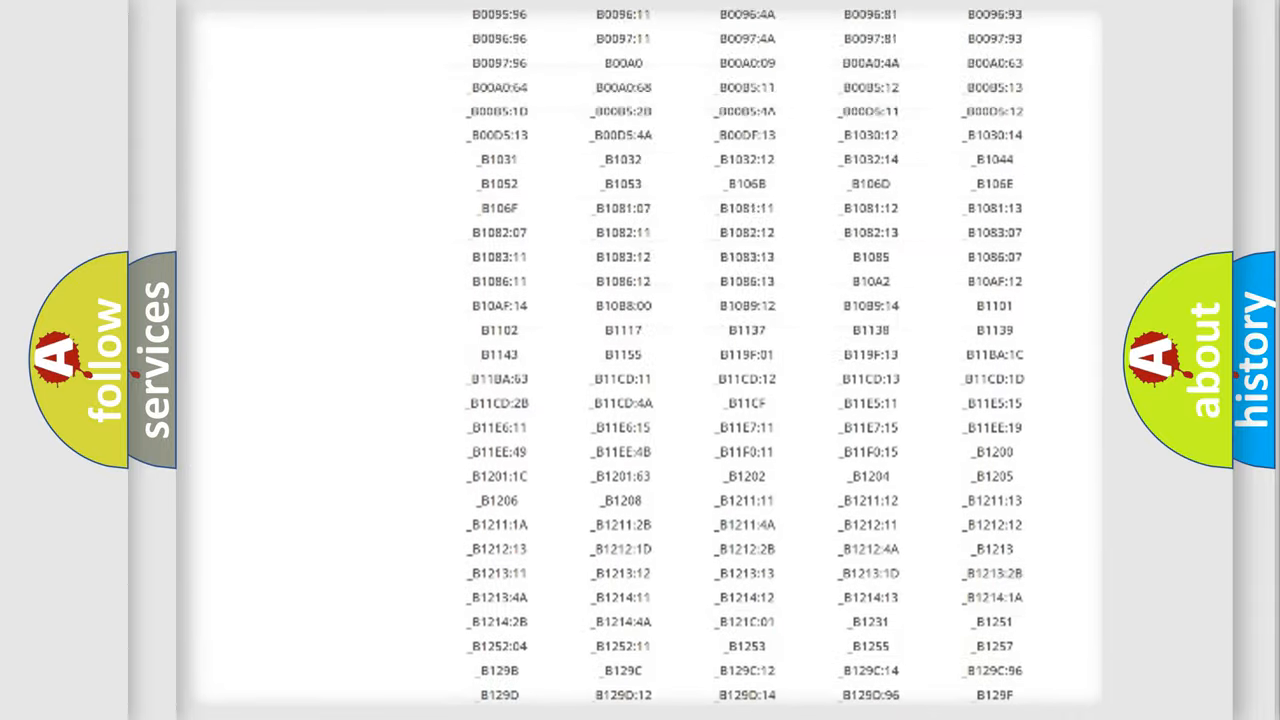
scroll("up", 3)
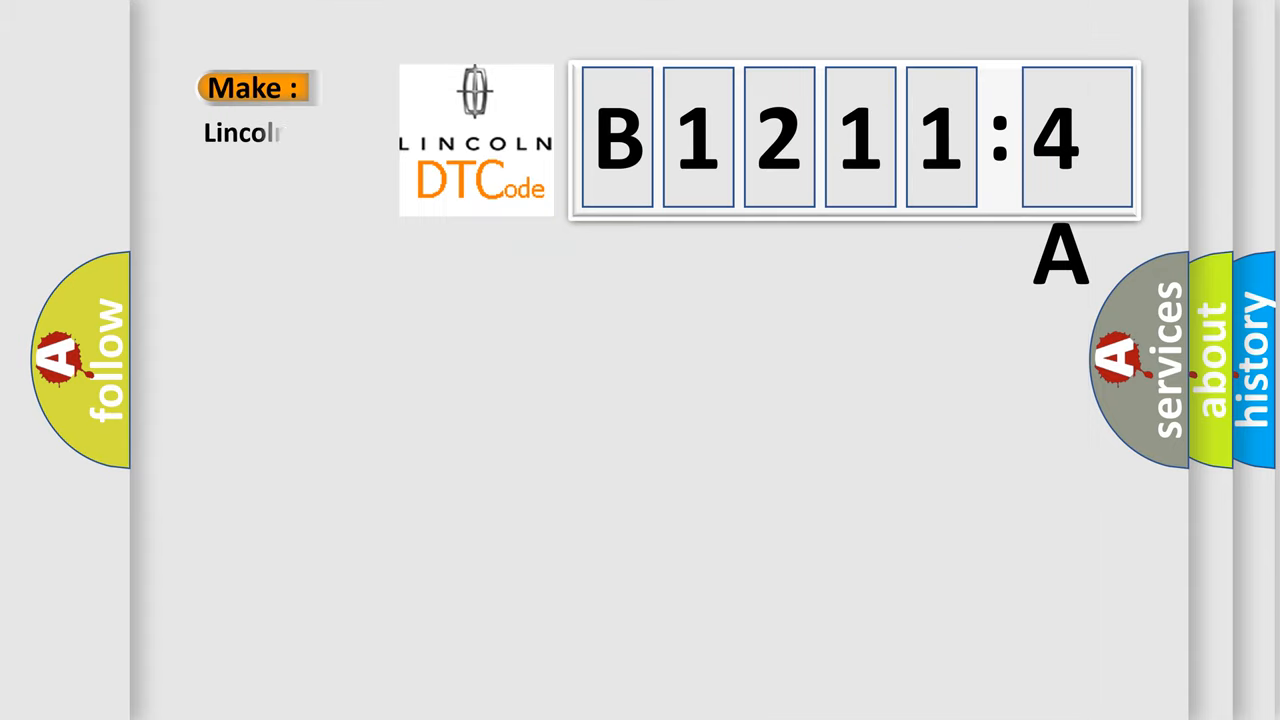
Step: Complete the Make entry so it reads 'Lincoln' beside code B1211:4A
type("n")
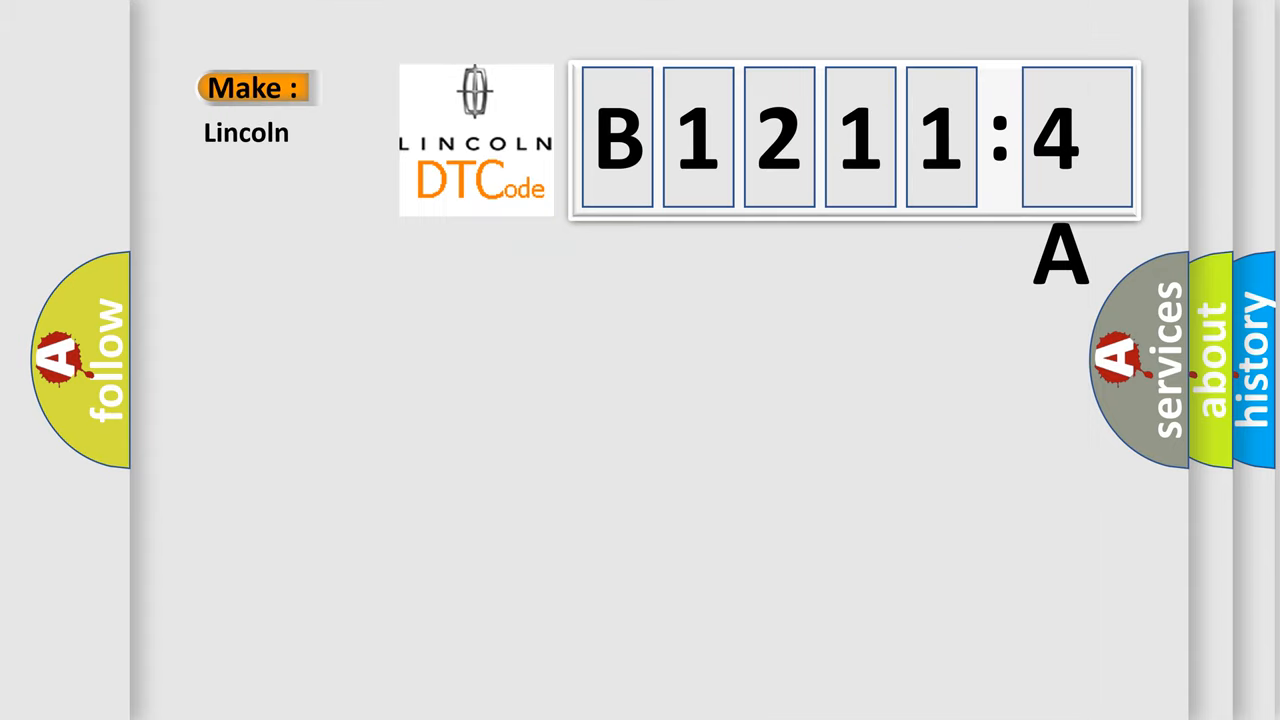